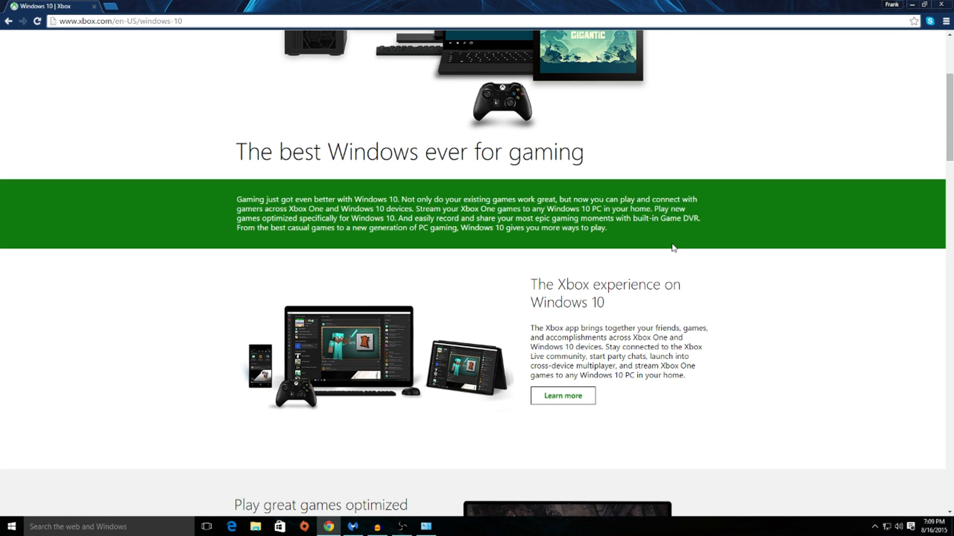
pyautogui.moveTo(765, 271)
pyautogui.write('xbox')
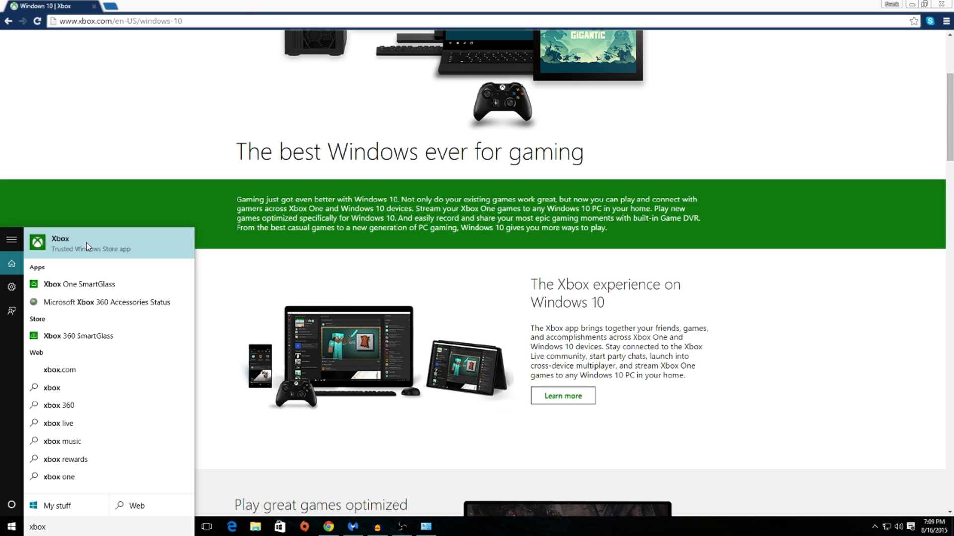
# Launch the Xbox app from the Windows search results.
pyautogui.click(60, 241)
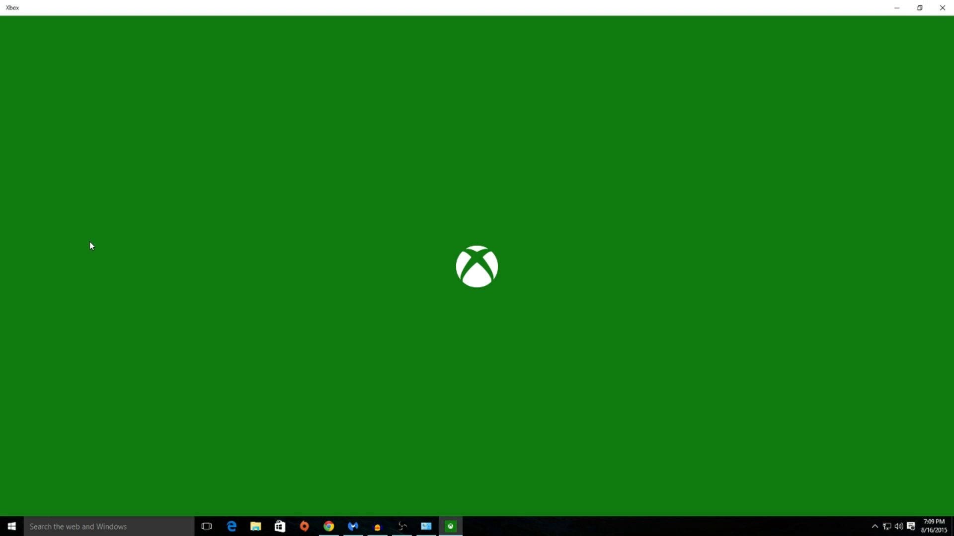
pyautogui.moveTo(512, 231)
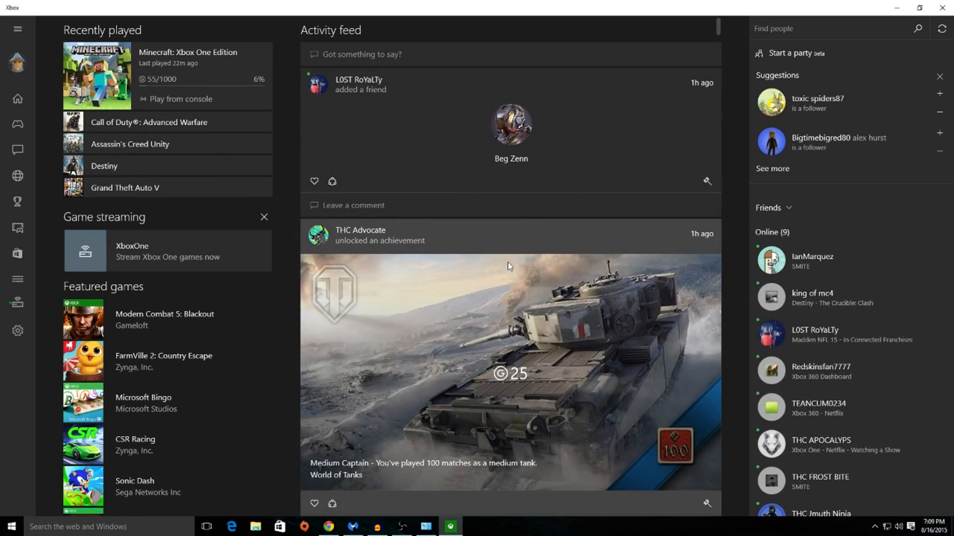
pyautogui.moveTo(520, 254)
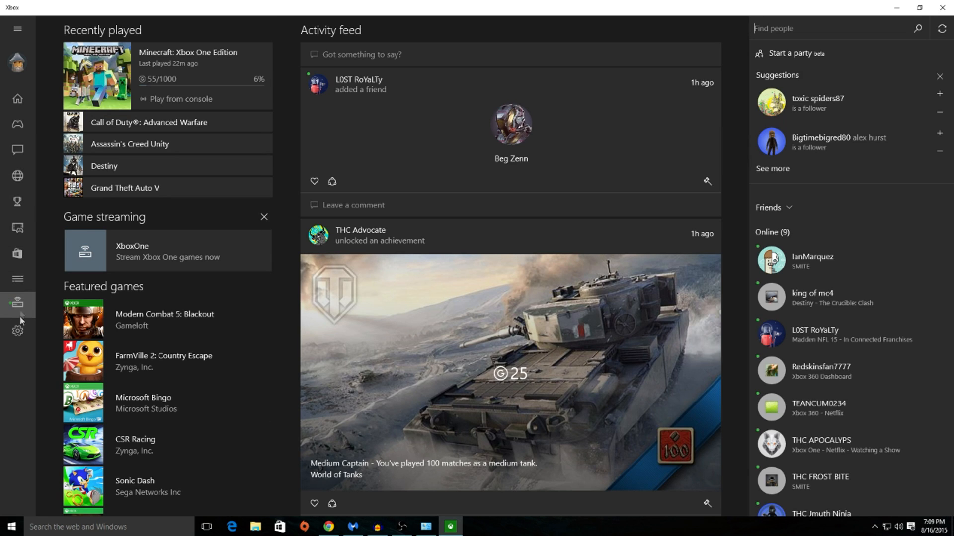
pyautogui.moveTo(18, 304)
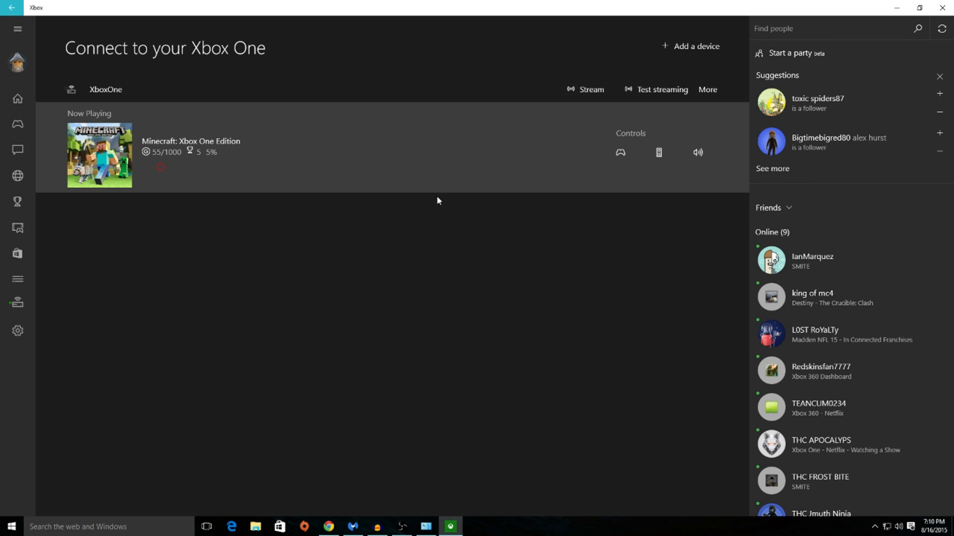
pyautogui.moveTo(420, 156)
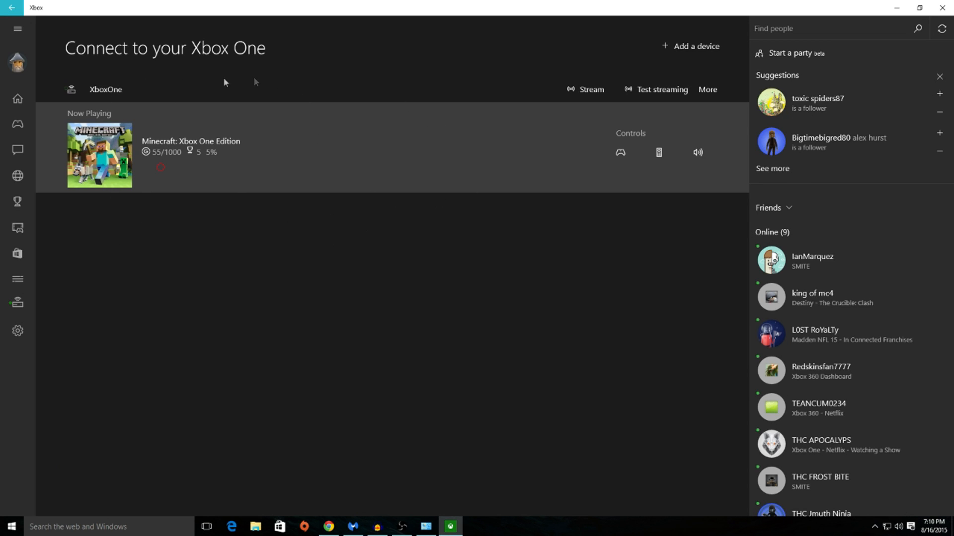
pyautogui.moveTo(515, 122)
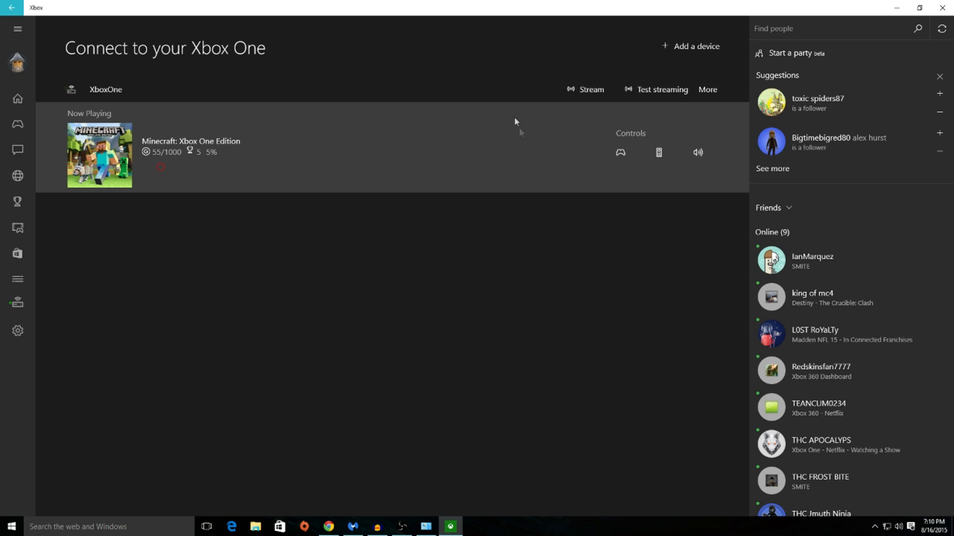
pyautogui.moveTo(428, 159)
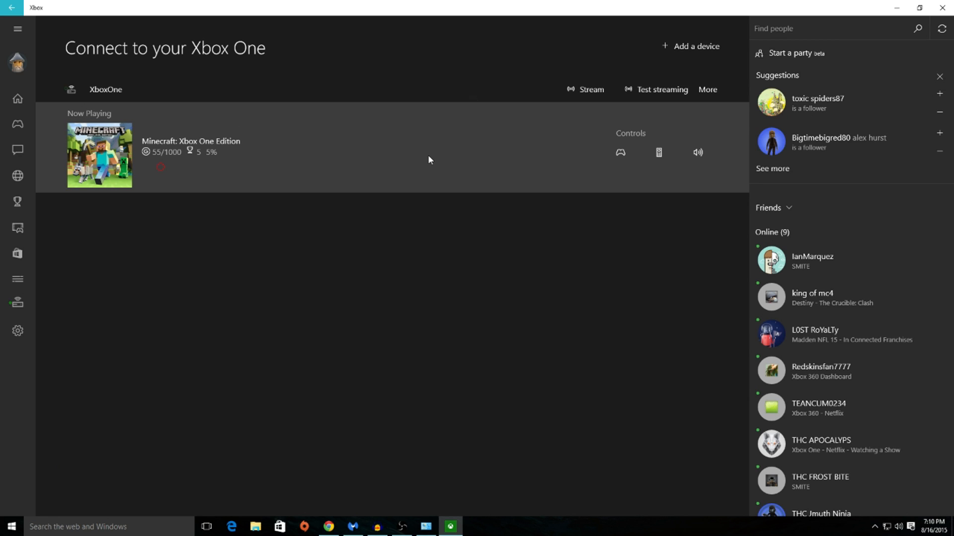
pyautogui.moveTo(426, 158)
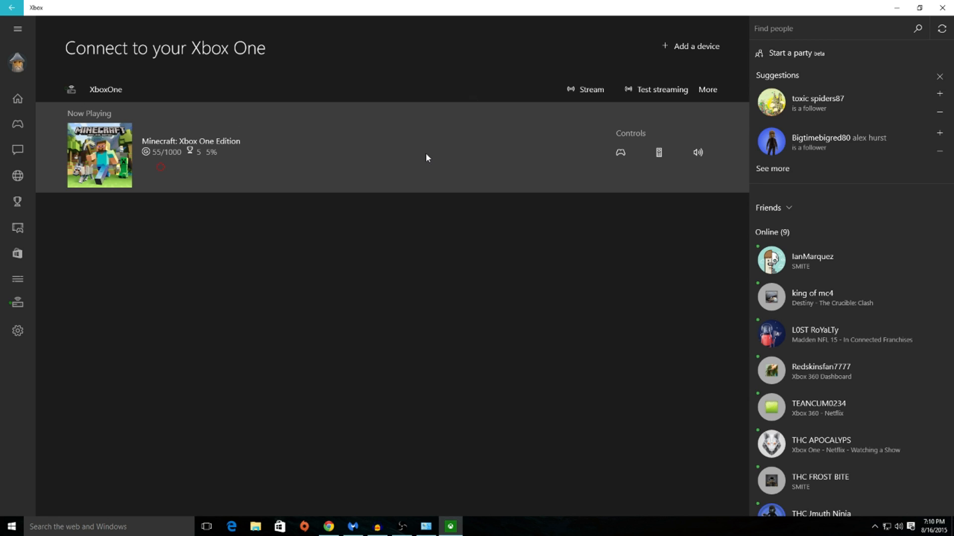
pyautogui.moveTo(688, 50)
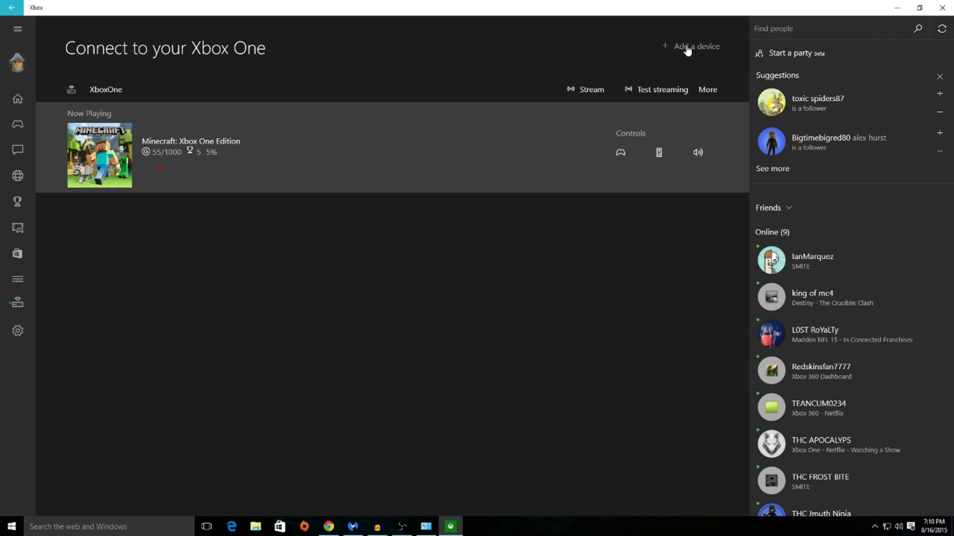
pyautogui.moveTo(685, 51)
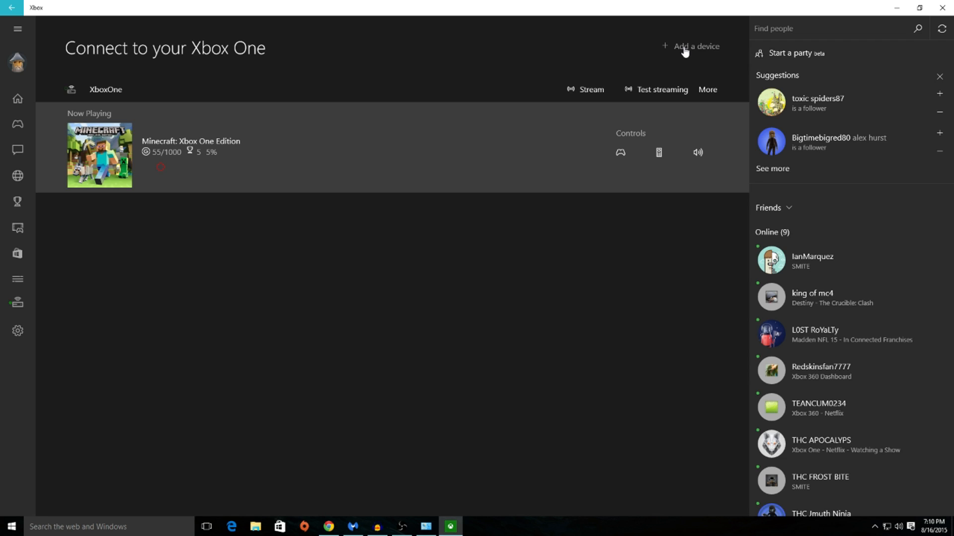
# Open the Add a device dialog to see XboxOne available.
pyautogui.click(695, 46)
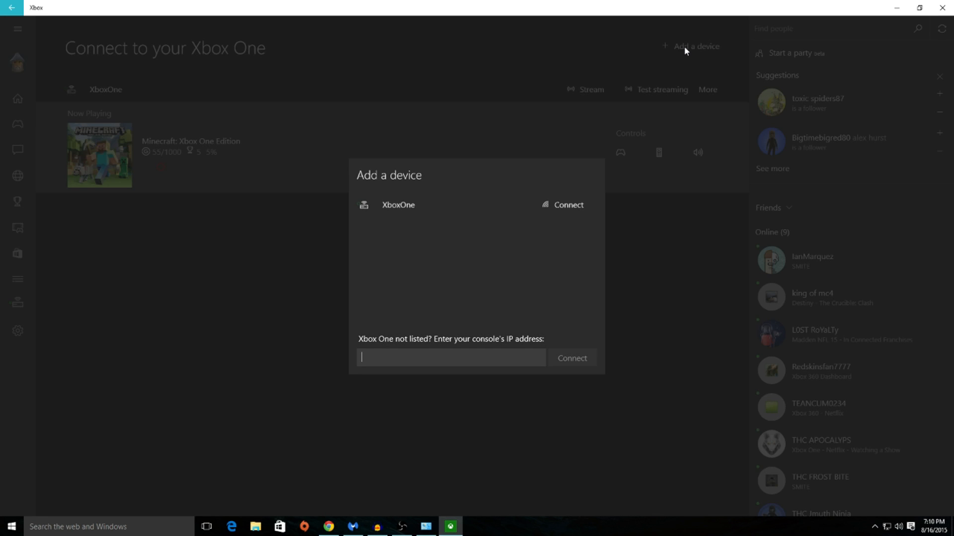
pyautogui.moveTo(426, 296)
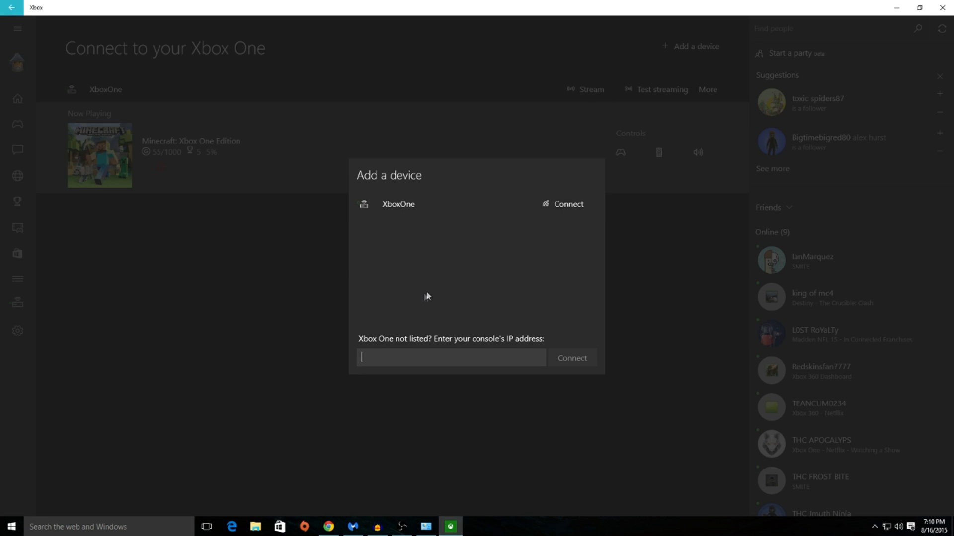
pyautogui.moveTo(439, 293)
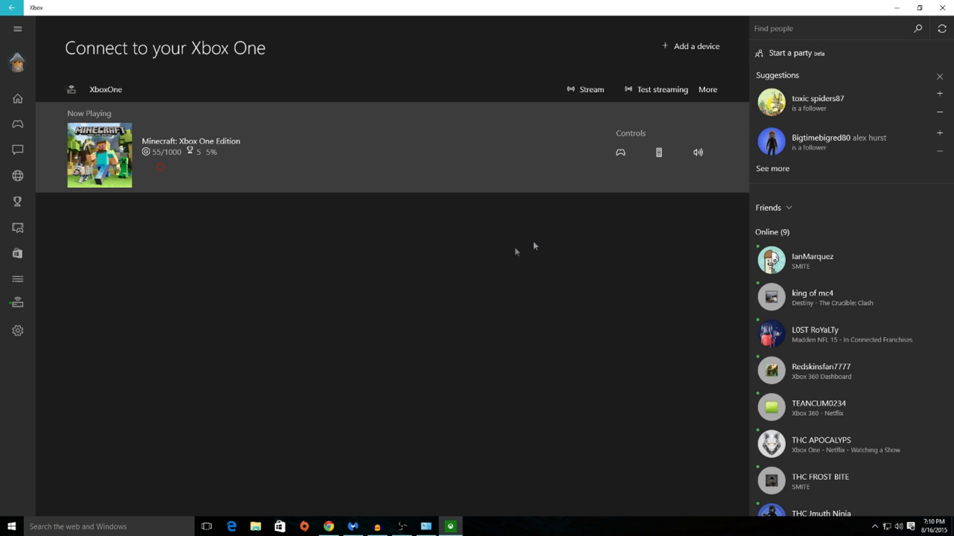
pyautogui.moveTo(586, 271)
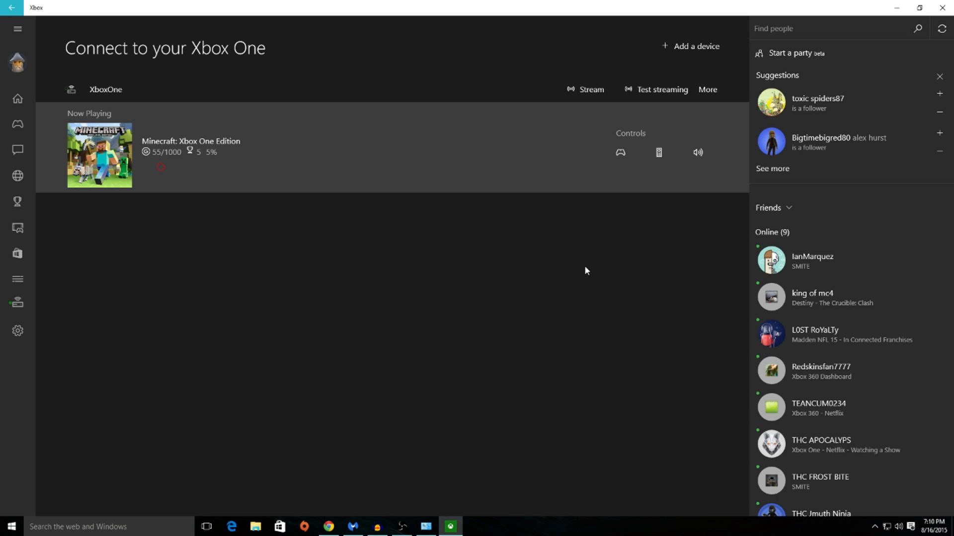
pyautogui.moveTo(544, 230)
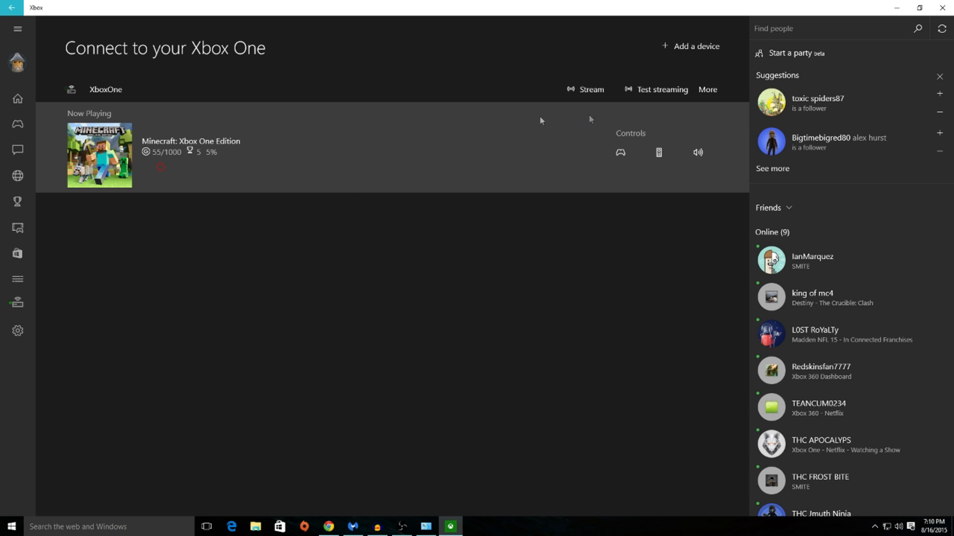
pyautogui.moveTo(576, 240)
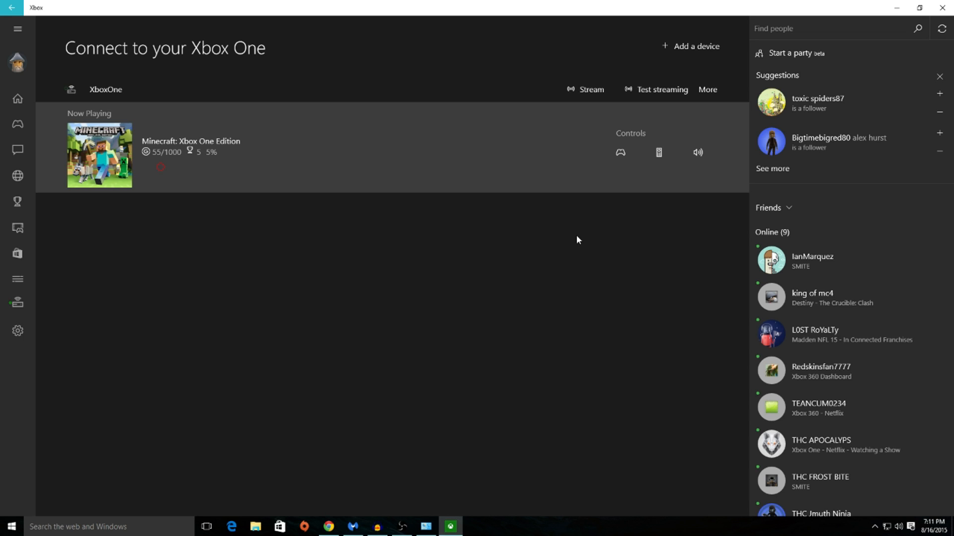
pyautogui.moveTo(583, 91)
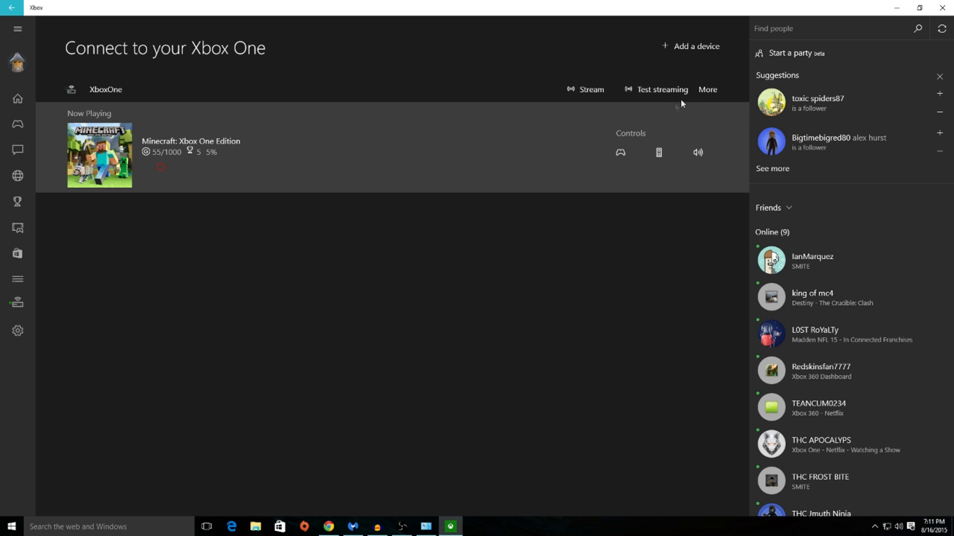
pyautogui.moveTo(696, 82)
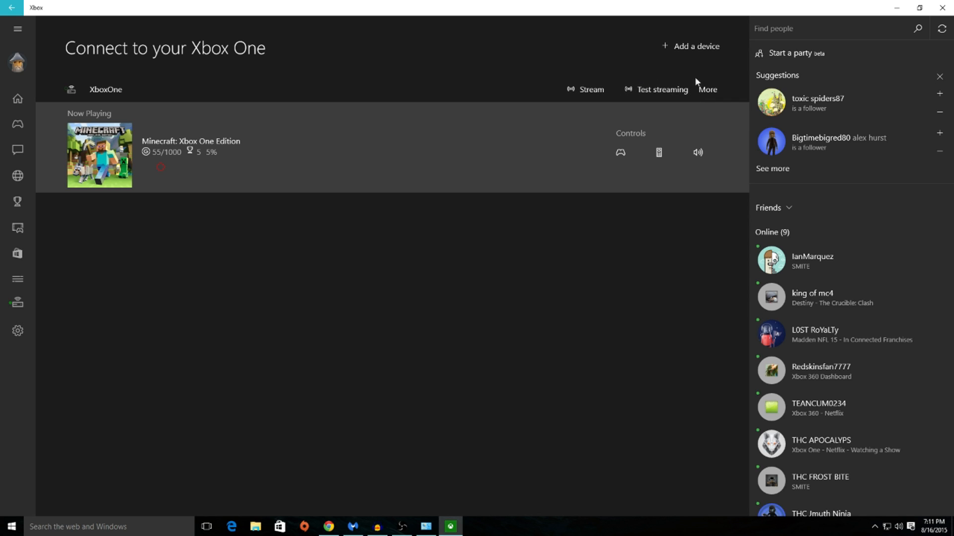
pyautogui.moveTo(633, 81)
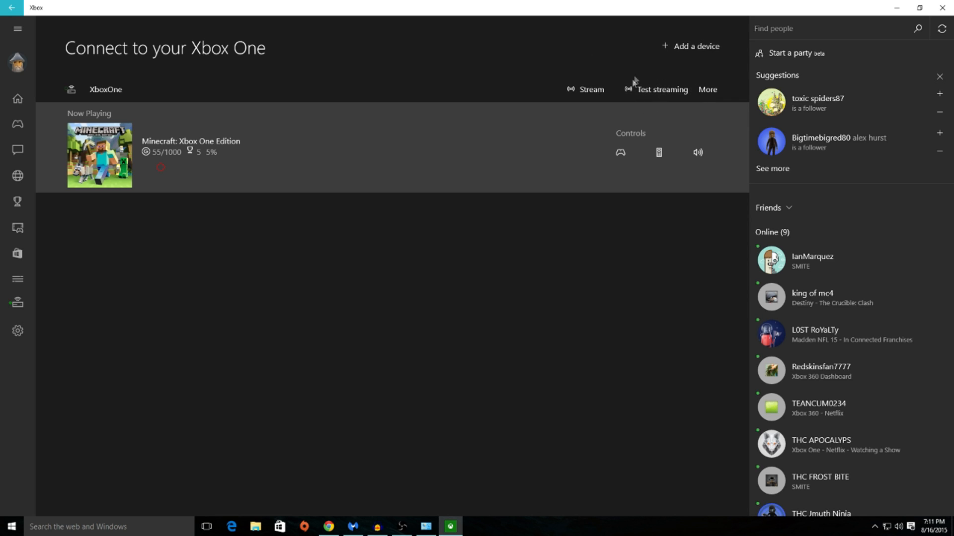
pyautogui.moveTo(605, 68)
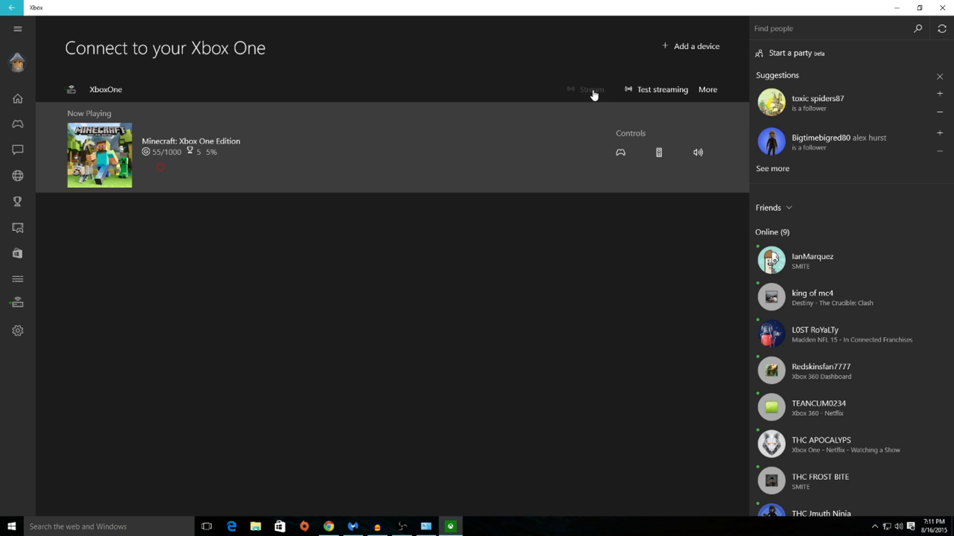
# Stream the XboxOne console to the PC, bringing up Minecraft's title screen.
pyautogui.click(590, 89)
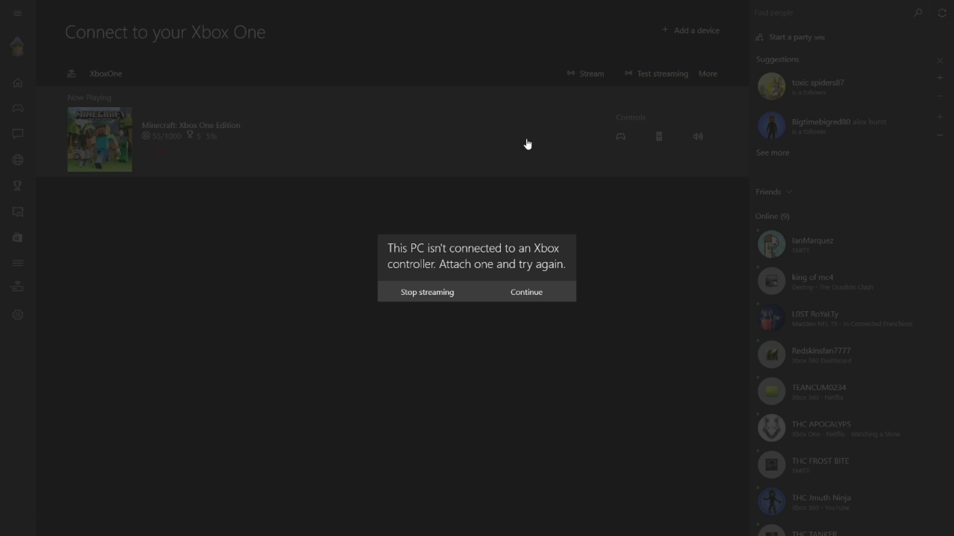
pyautogui.click(525, 292)
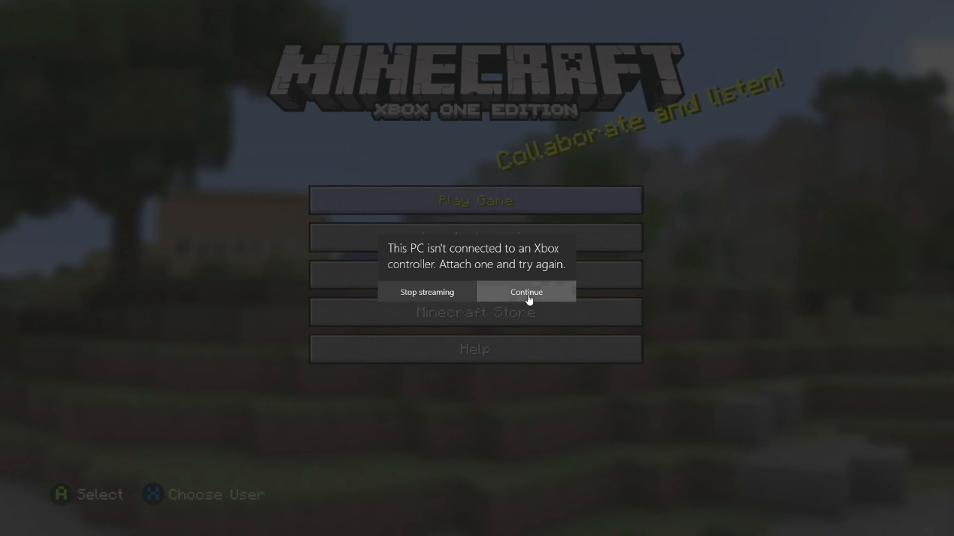
# Dismiss the no-controller warning and browse the streamed dashboard's Friends and Home pages.
pyautogui.click(525, 292)
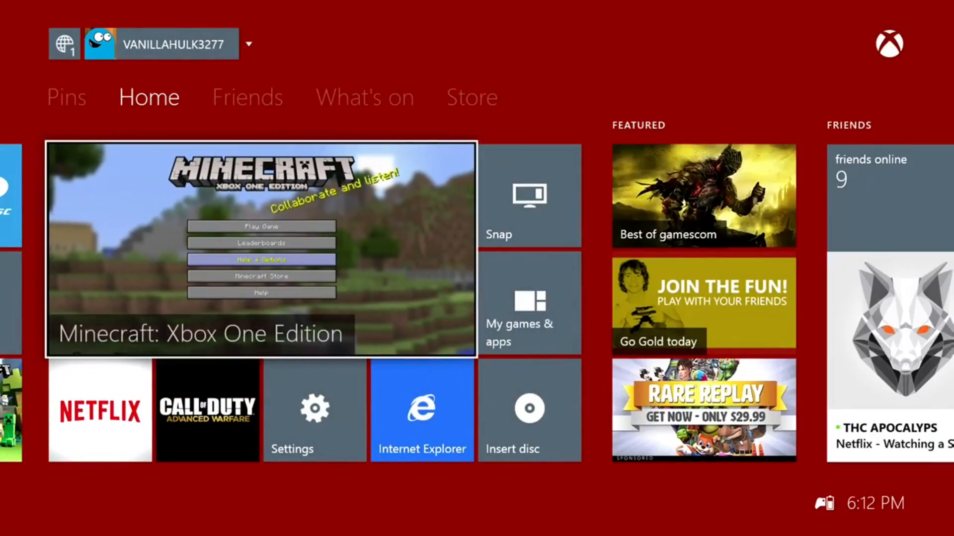
pyautogui.click(247, 97)
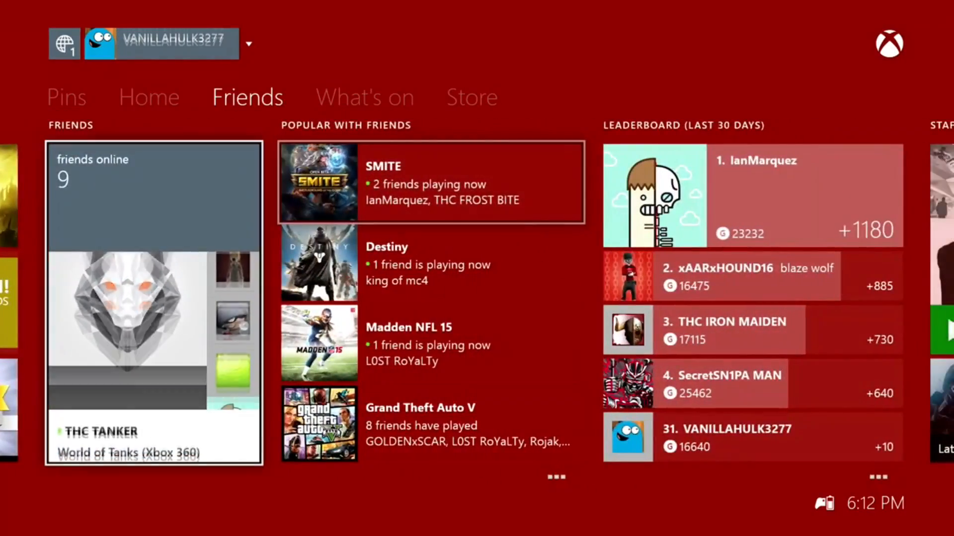
pyautogui.click(148, 97)
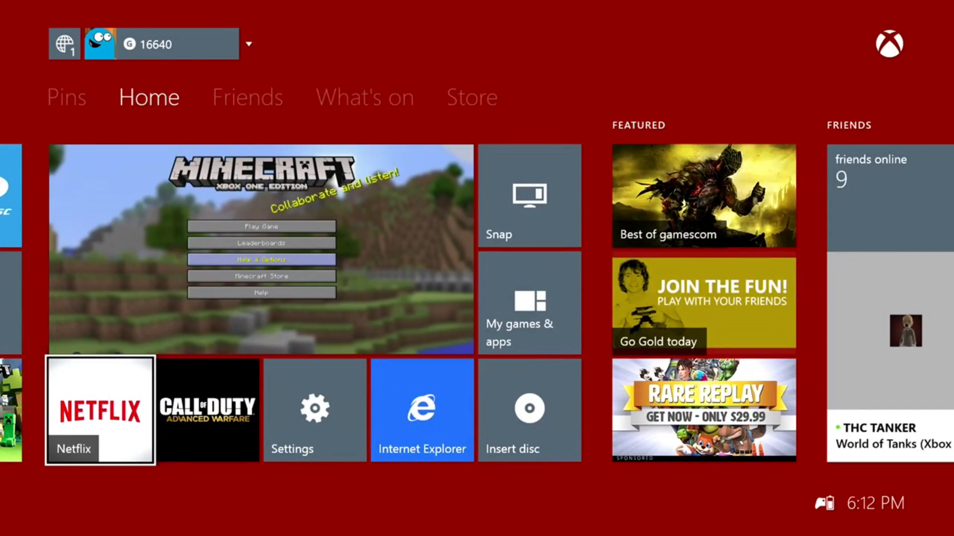